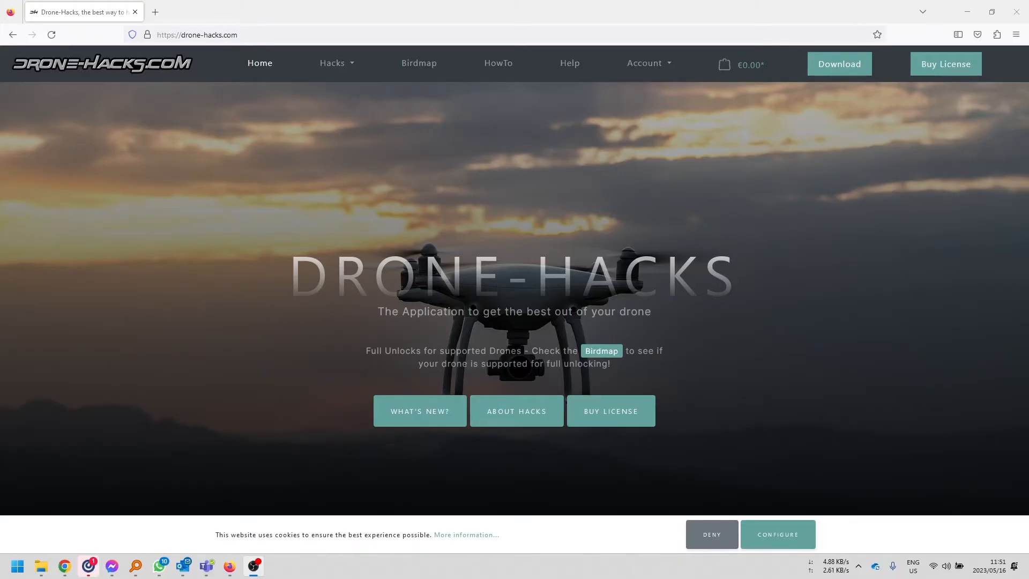
{"action": "mouse_move", "coordinate": [423, 101]}
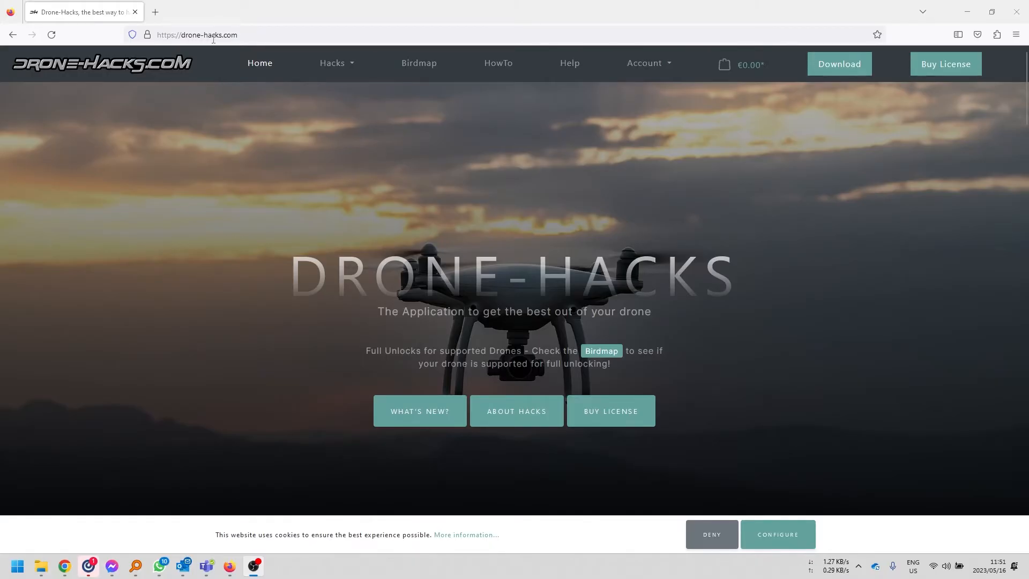
{"action": "mouse_move", "coordinate": [839, 66]}
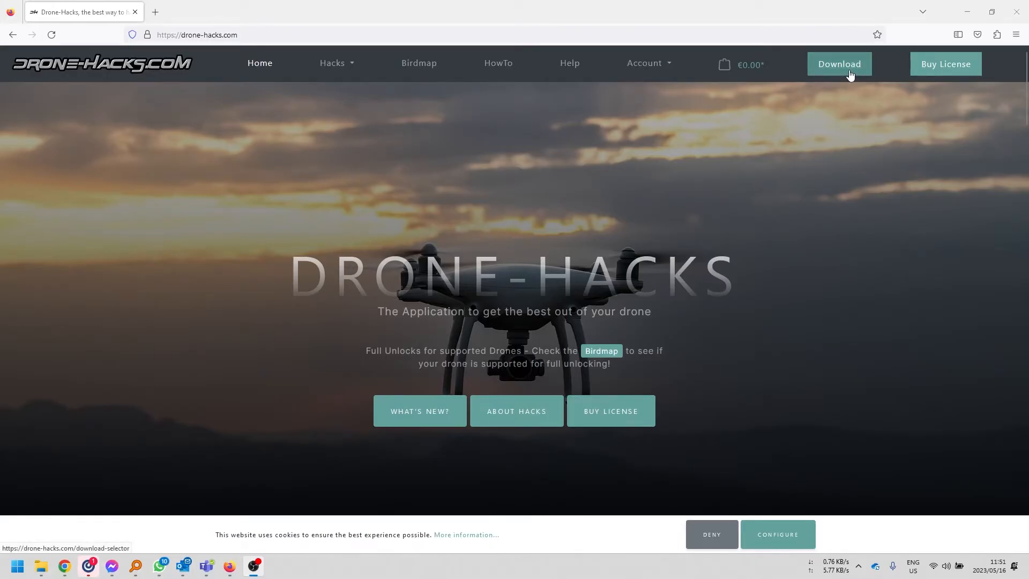
Go to the Drone-Hacks software download page from the home page
{"action": "left_click", "coordinate": [838, 63]}
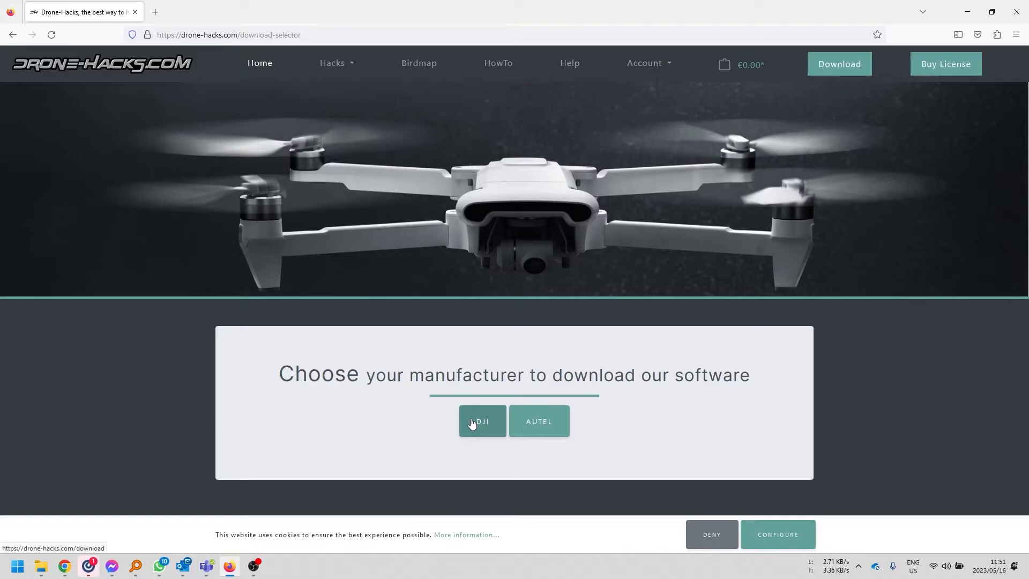
{"action": "mouse_move", "coordinate": [479, 430]}
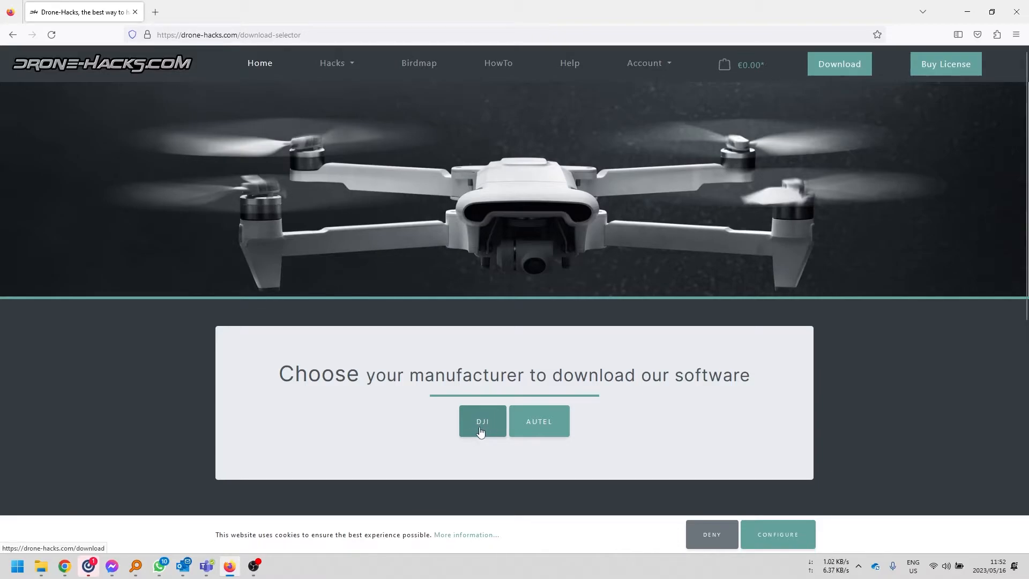
Choose DJI and download the 1.31 Windows x64 (Win 10 or newer) installer
{"action": "left_click", "coordinate": [481, 420]}
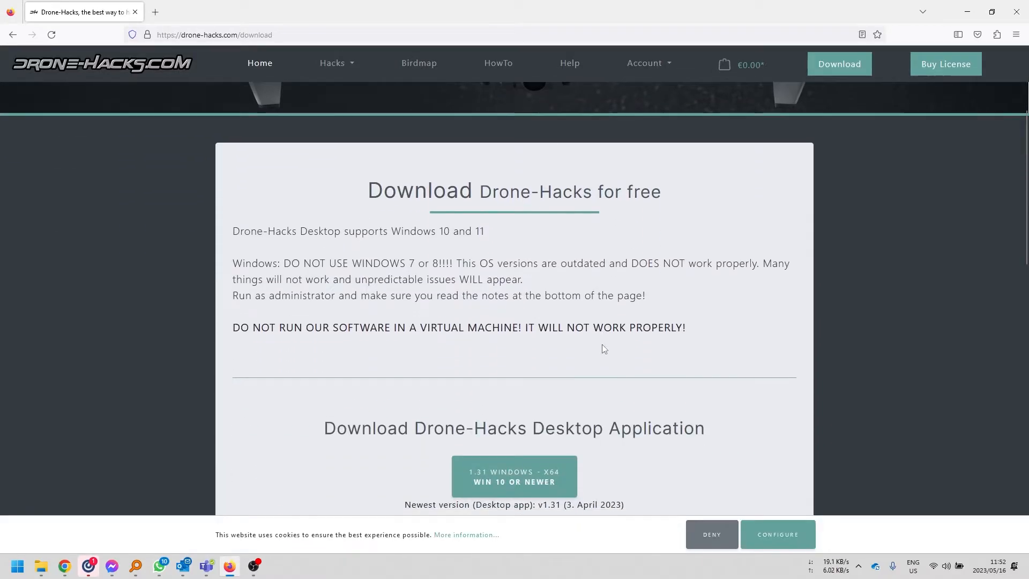
{"action": "scroll", "scroll_direction": "down", "scroll_amount": 3}
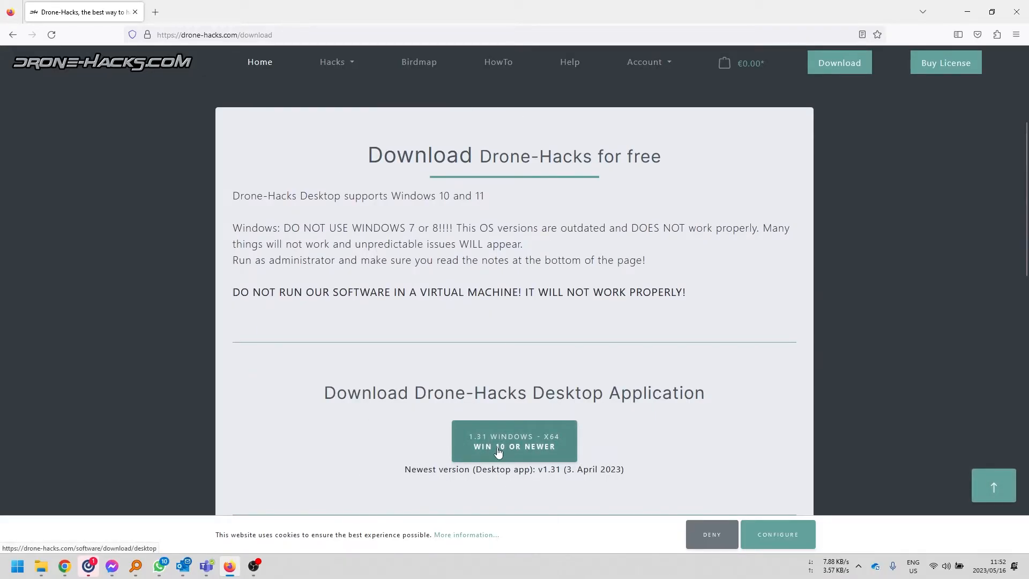
{"action": "left_click", "coordinate": [513, 441]}
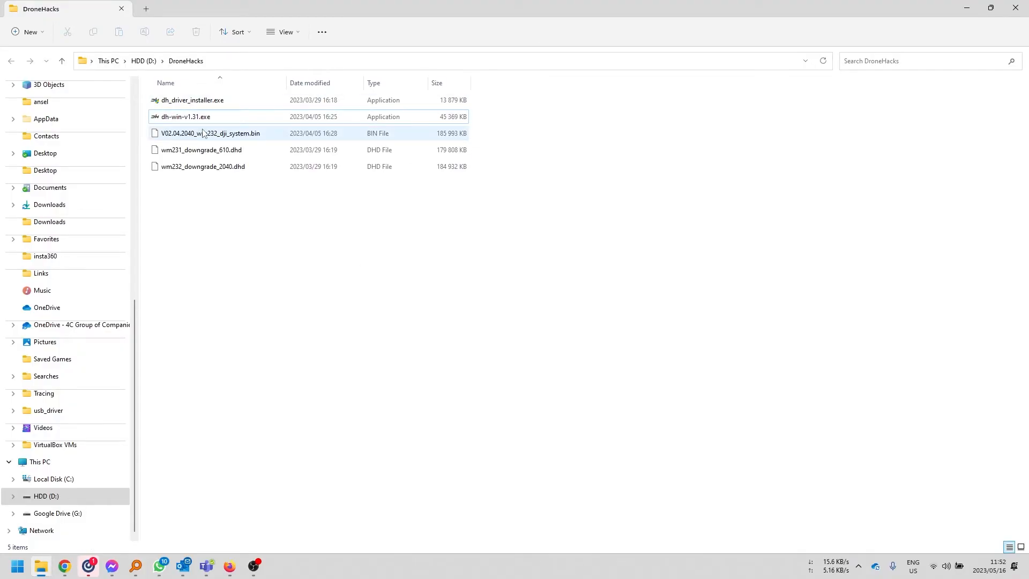
Launch dh-win-v1.31.exe from D:\DroneHacks and dismiss the USB Drive (F:) window
{"action": "left_click", "coordinate": [186, 116]}
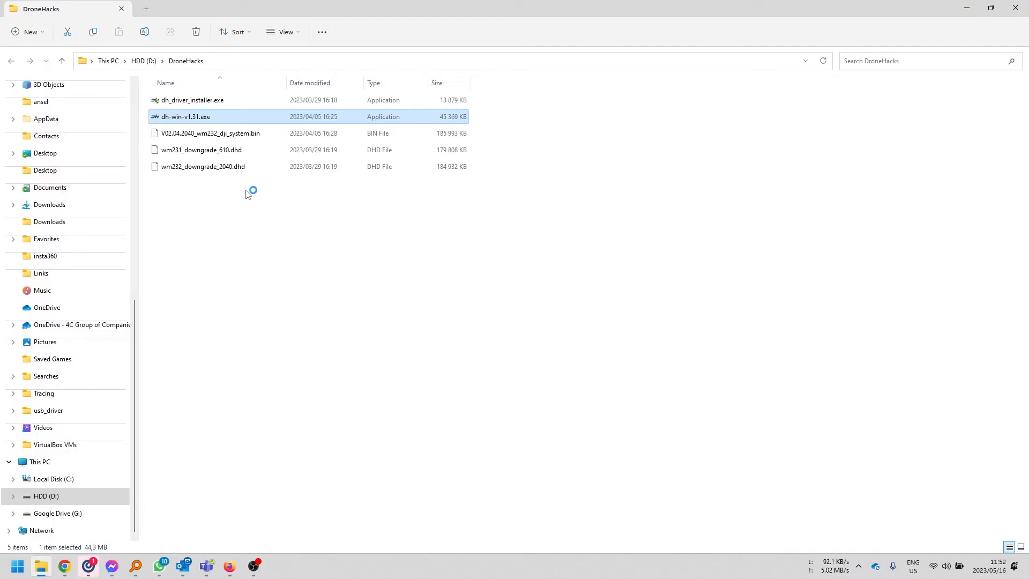
{"action": "double_click", "coordinate": [186, 116]}
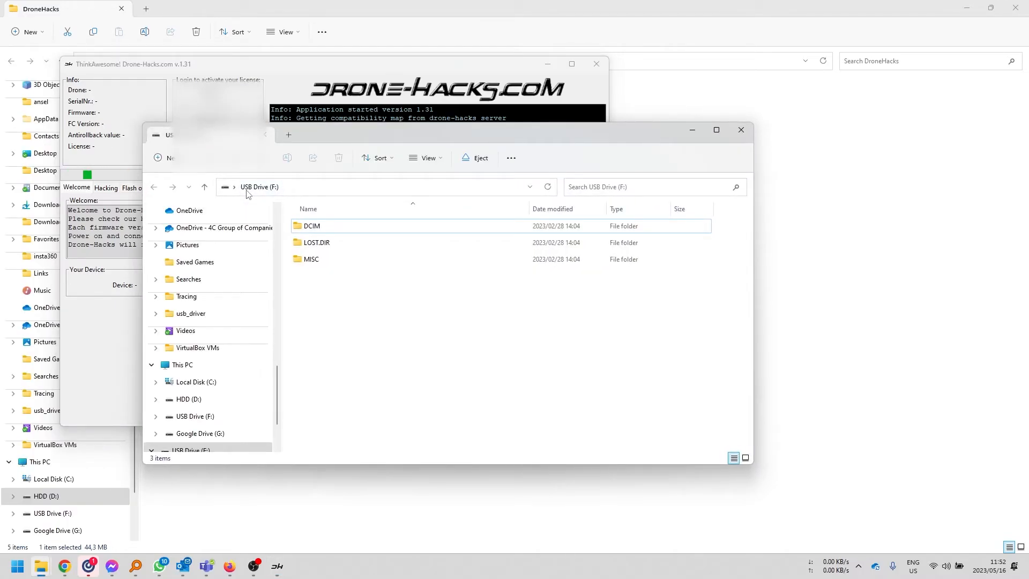
{"action": "mouse_move", "coordinate": [740, 129]}
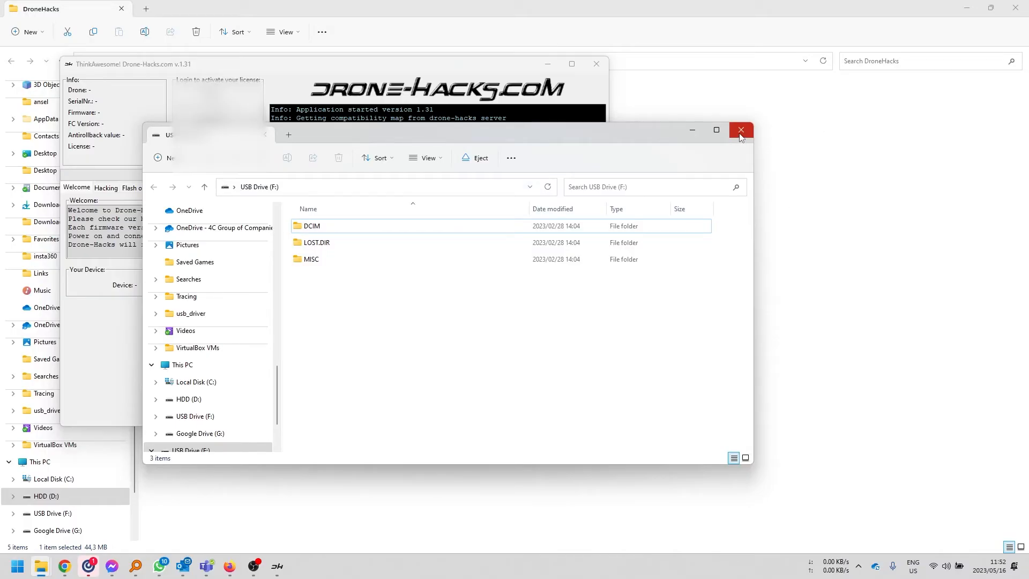
{"action": "left_click", "coordinate": [741, 129]}
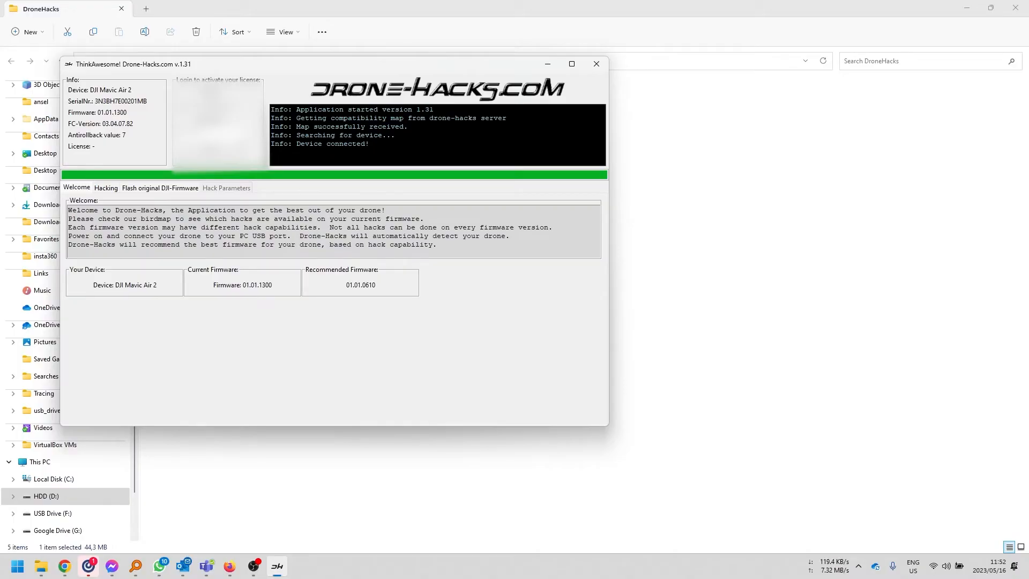
{"action": "mouse_move", "coordinate": [203, 204]}
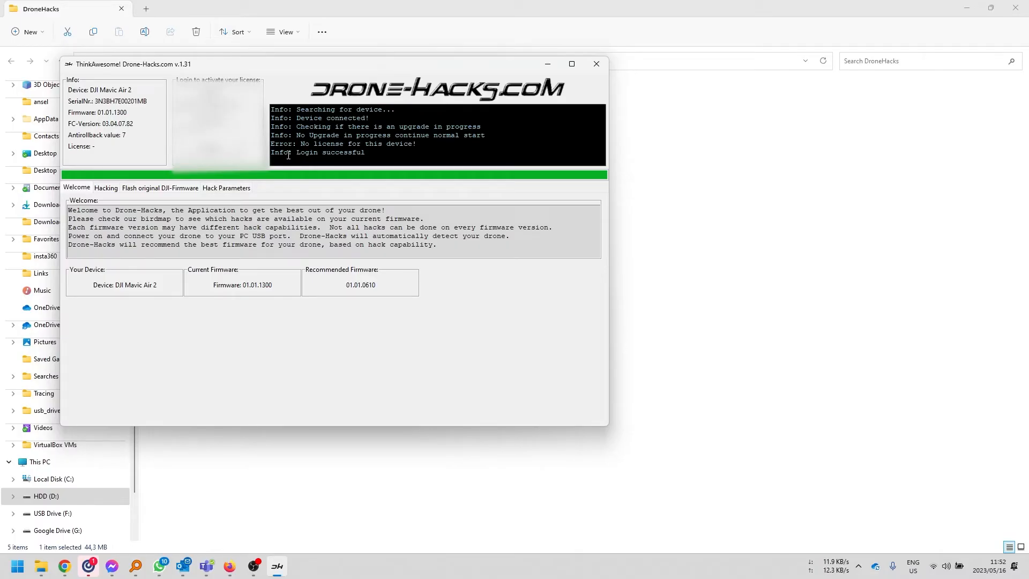
Highlight the 'Login successful' message in the log after the Mavic Air 2 connects
{"action": "double_click", "coordinate": [329, 152]}
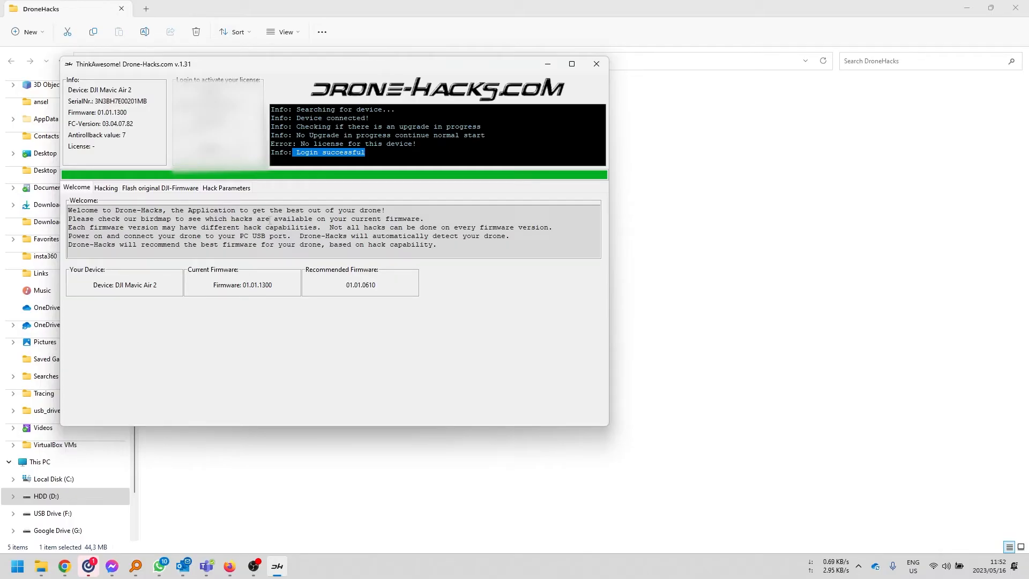
{"action": "mouse_move", "coordinate": [267, 305]}
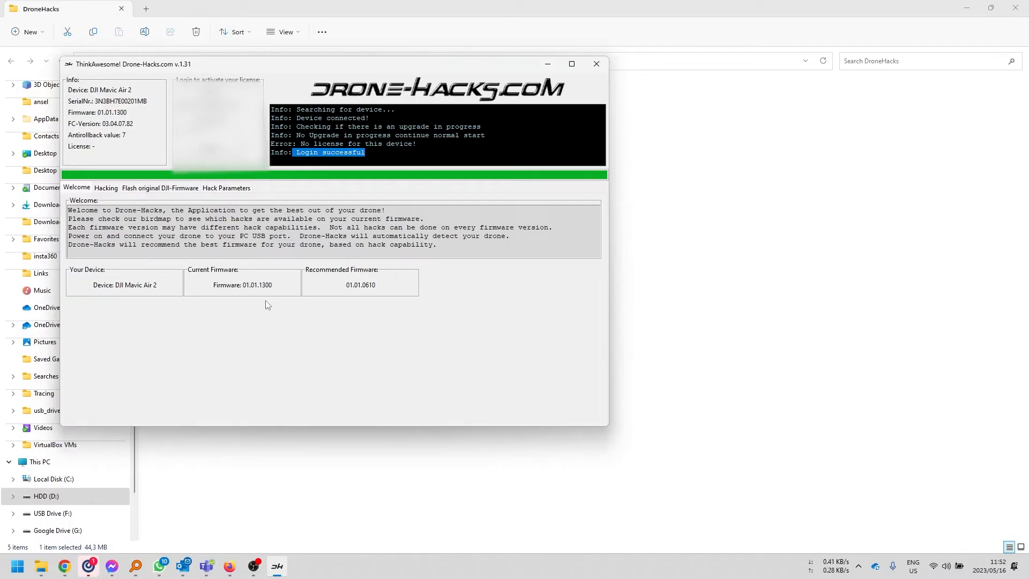
{"action": "mouse_move", "coordinate": [328, 306]}
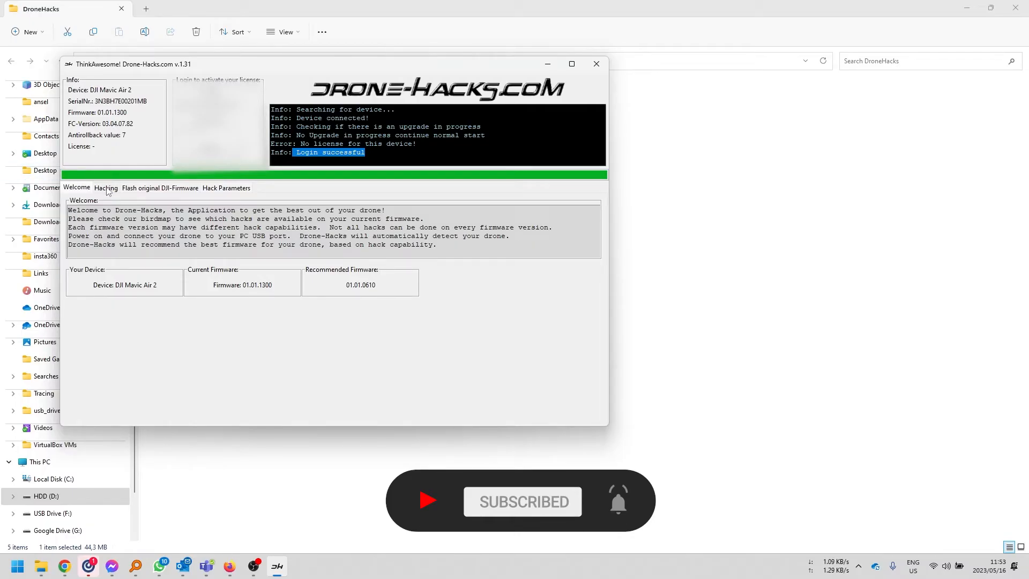
{"action": "mouse_move", "coordinate": [170, 195]}
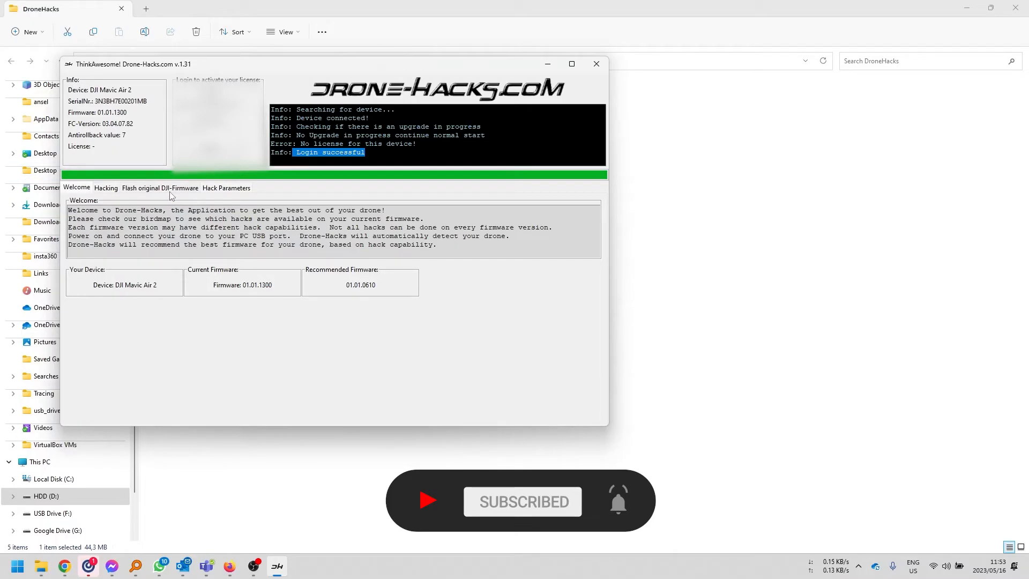
Show the 'Flash original DJI-Firmware' section
{"action": "left_click", "coordinate": [159, 187]}
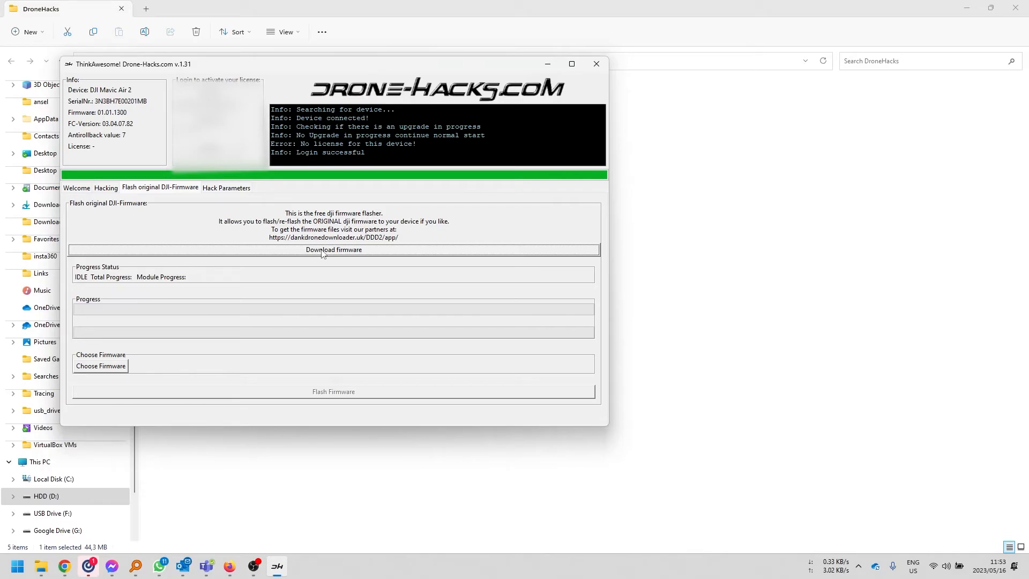
{"action": "mouse_move", "coordinate": [230, 192]}
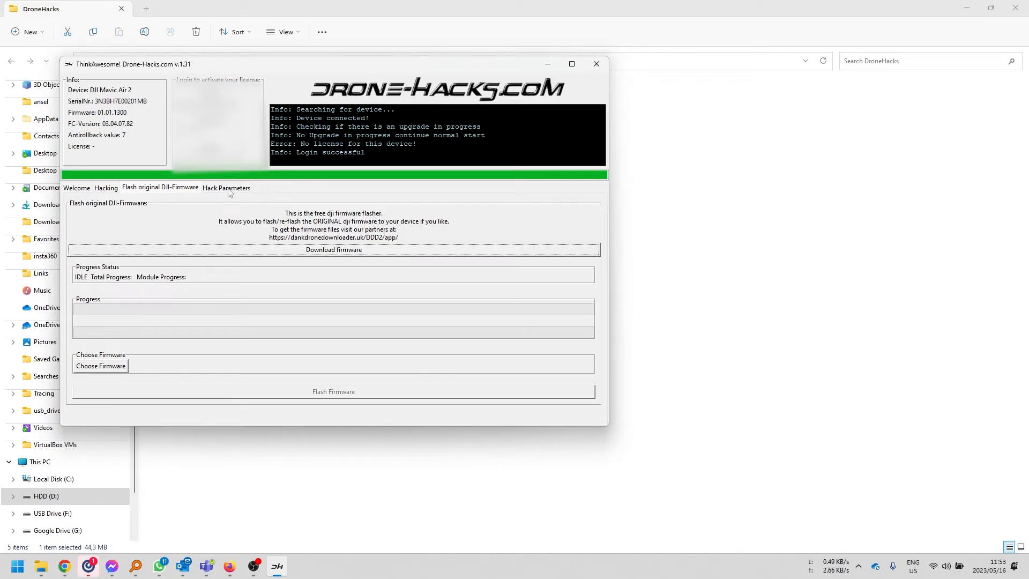
Show the Hack Parameters section and let the drone's parameters be read
{"action": "left_click", "coordinate": [226, 188]}
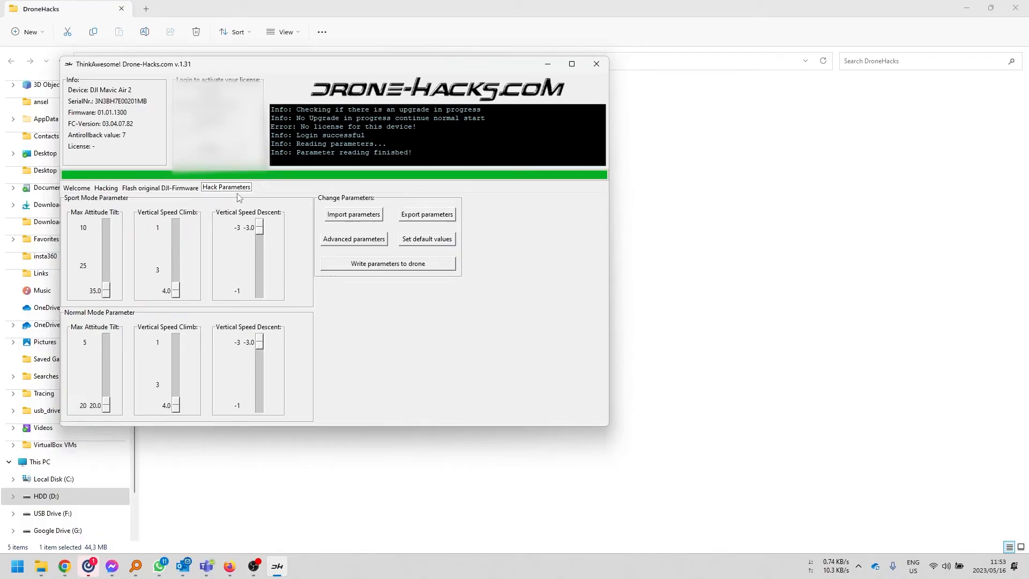
{"action": "mouse_move", "coordinate": [115, 350]}
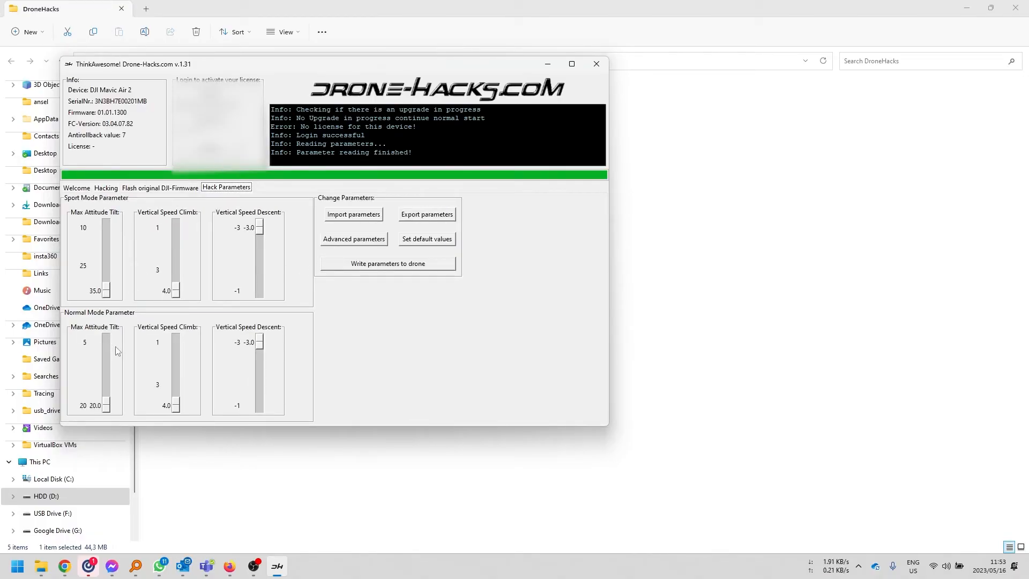
{"action": "mouse_move", "coordinate": [229, 338]}
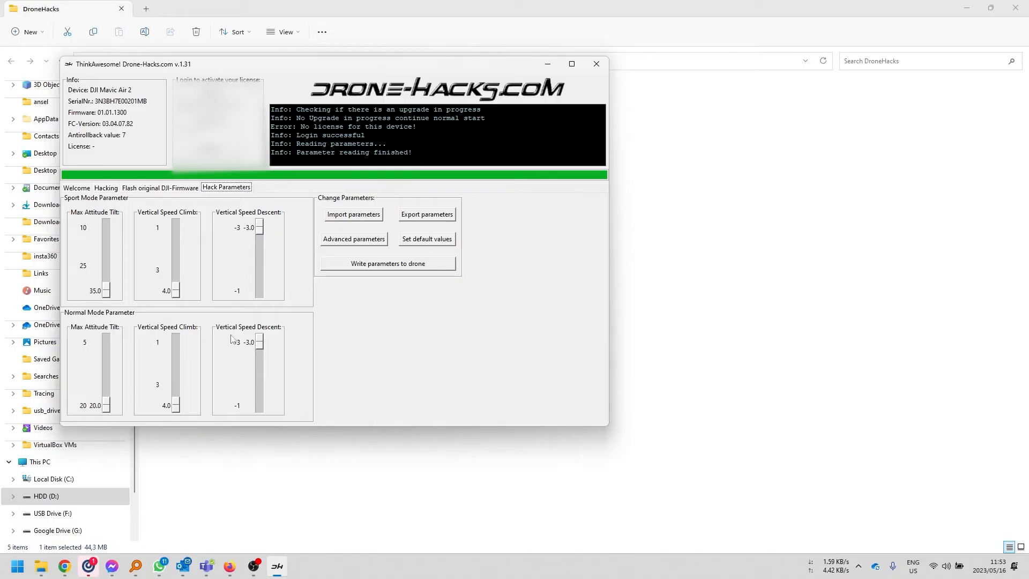
{"action": "mouse_move", "coordinate": [265, 287]}
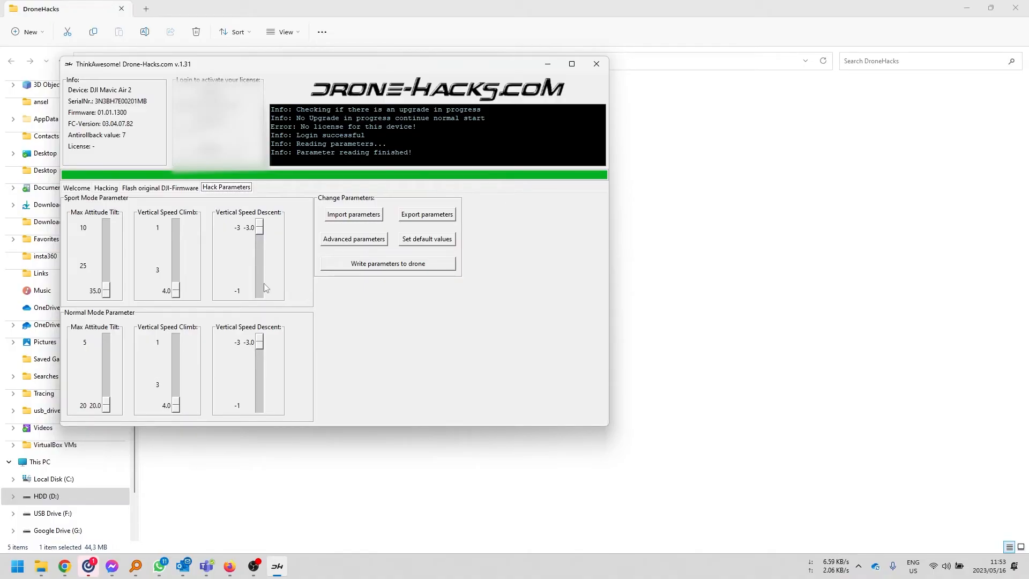
{"action": "mouse_move", "coordinate": [276, 259]}
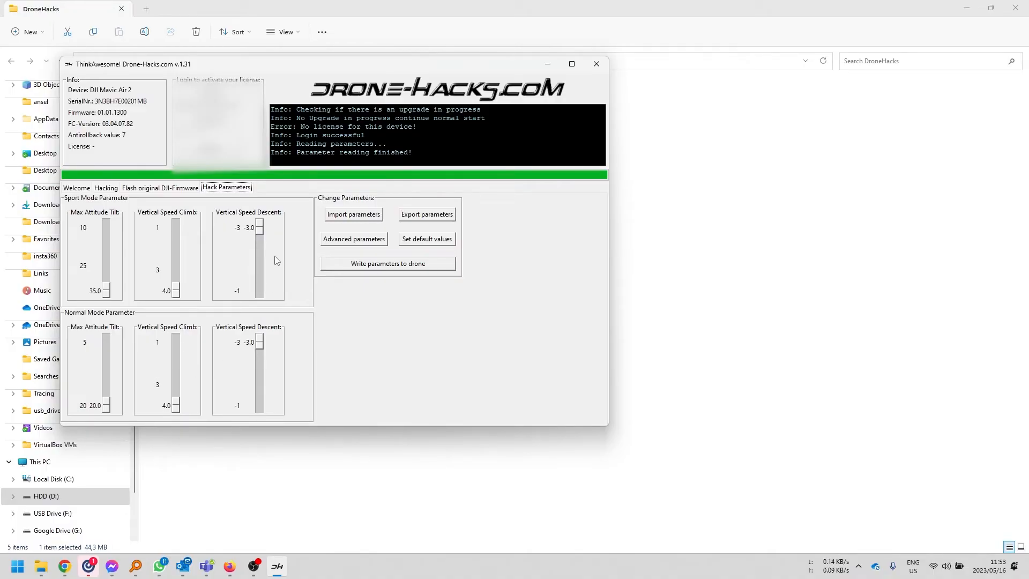
{"action": "mouse_move", "coordinate": [321, 249]}
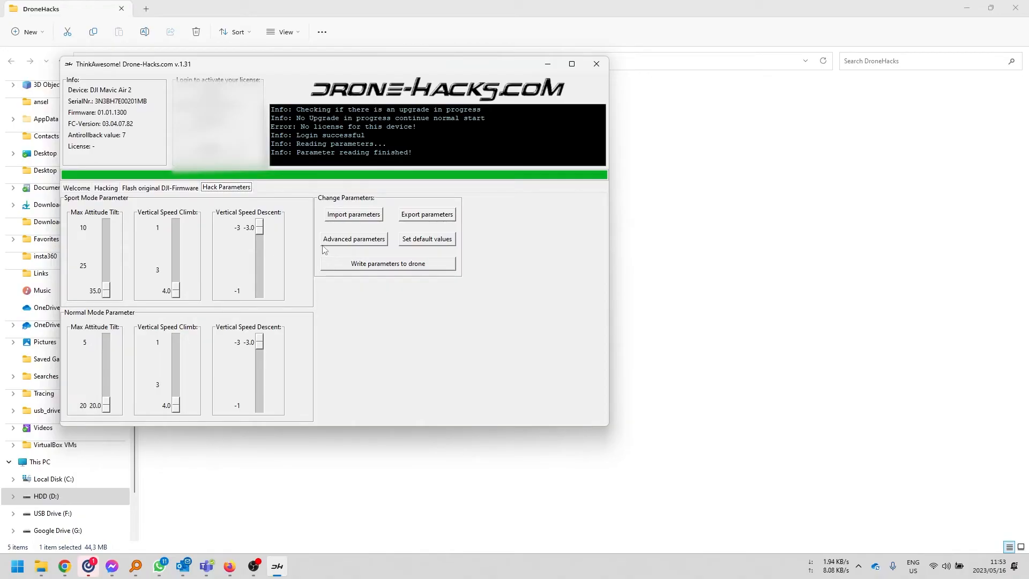
Search the Advanced Parameters list for control_mode to show the fswitch selection entries
{"action": "left_click", "coordinate": [353, 238]}
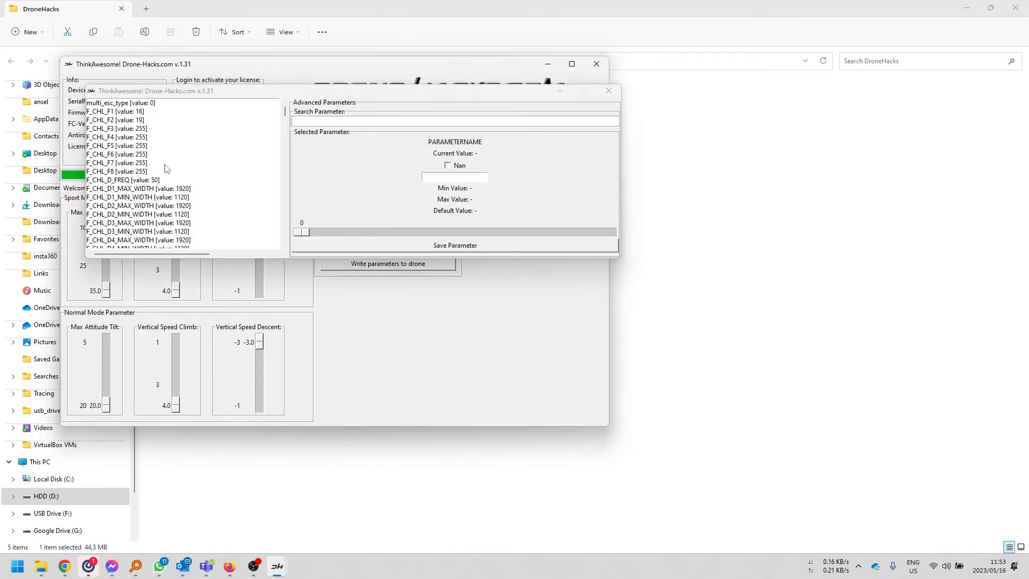
{"action": "scroll", "scroll_direction": "down", "scroll_amount": 3}
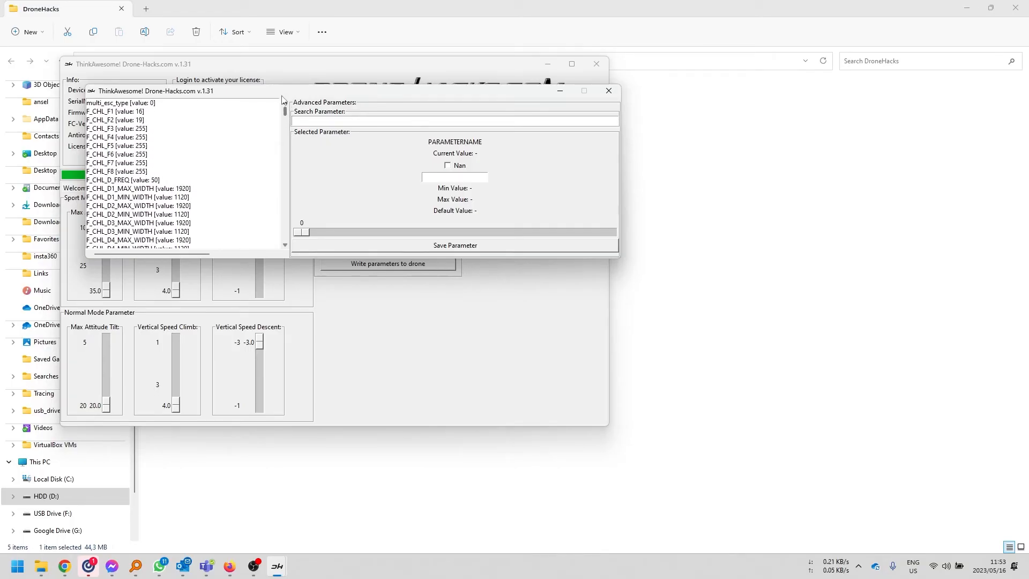
{"action": "mouse_move", "coordinate": [202, 104]}
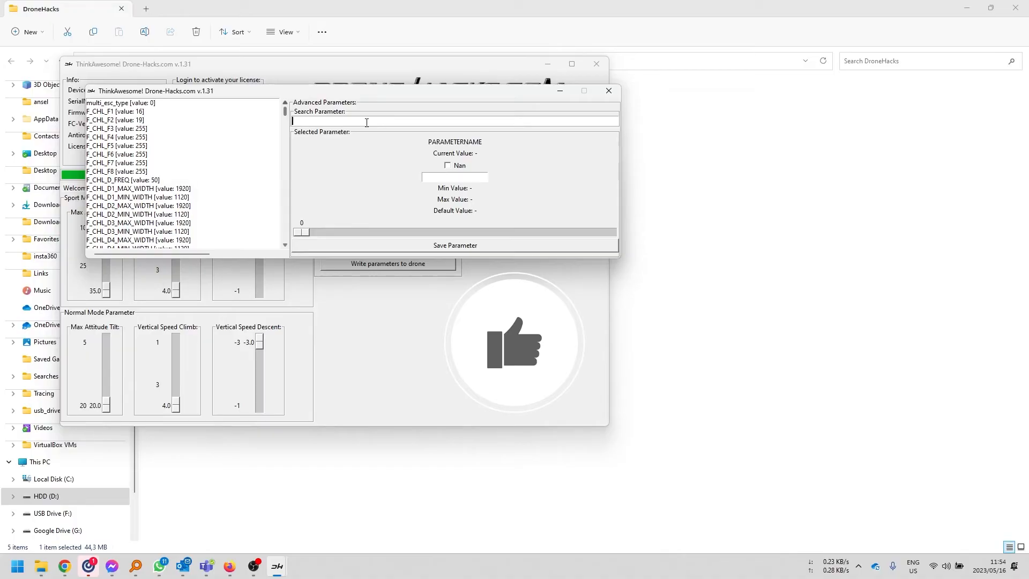
{"action": "type", "text": "g_config_control.control_mode[1]=3"}
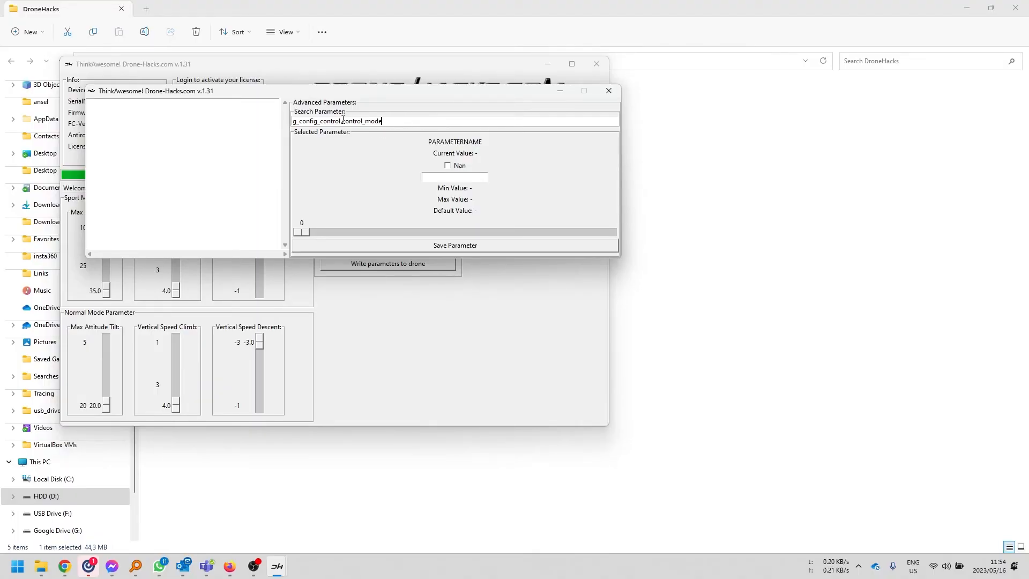
{"action": "type", "text": "control_mode"}
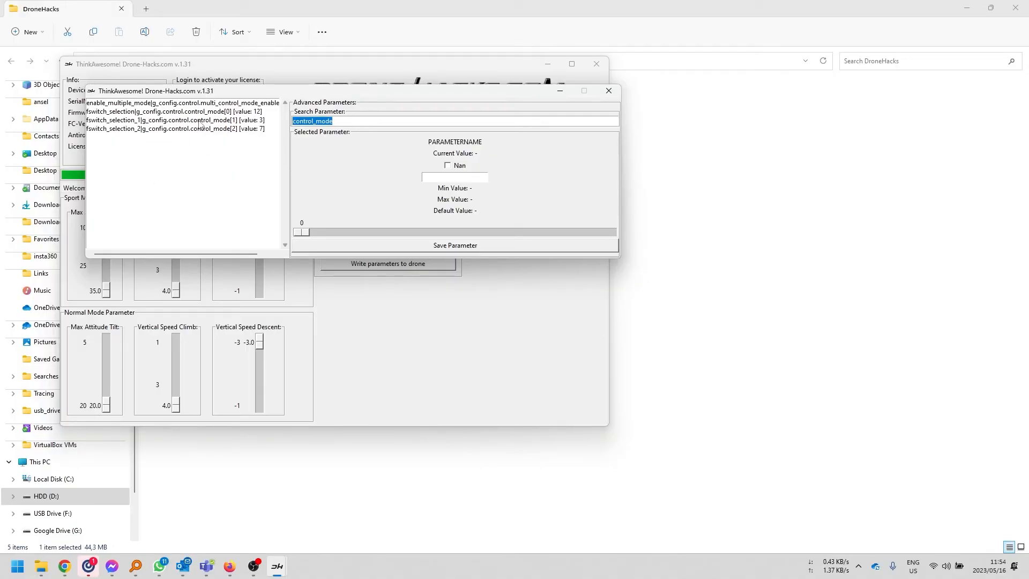
Select fswitch_selection_1 (control_mode[1]) and slide its value from 3 up to 8
{"action": "left_click", "coordinate": [176, 120]}
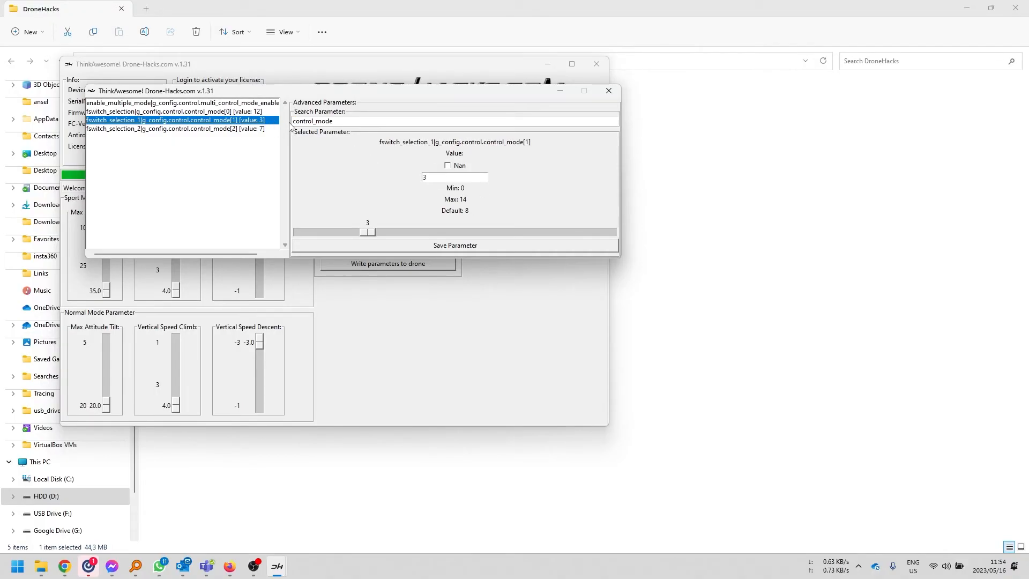
{"action": "left_click_drag", "start_coordinate": [369, 231], "coordinate": [390, 232]}
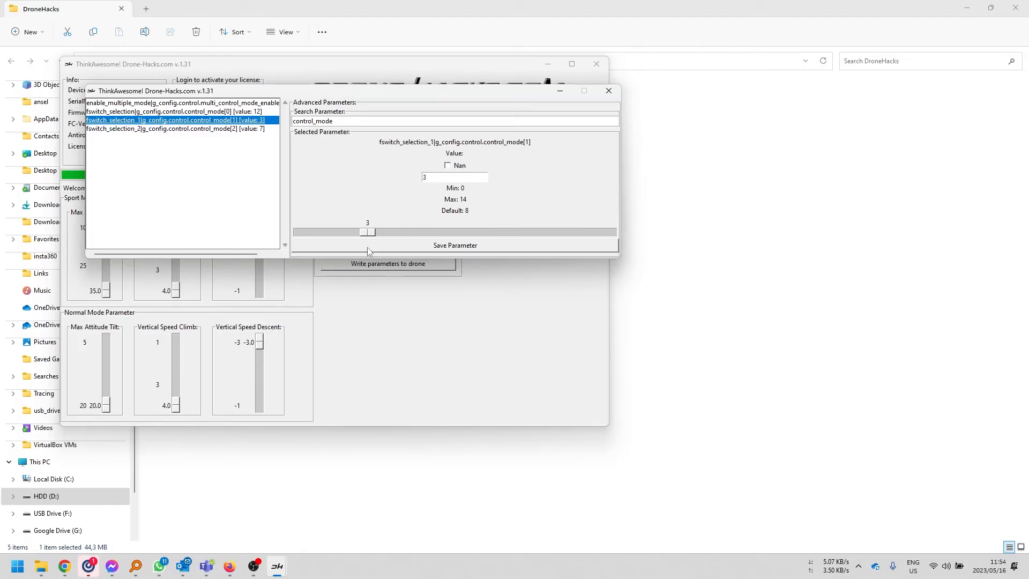
{"action": "mouse_move", "coordinate": [377, 242]}
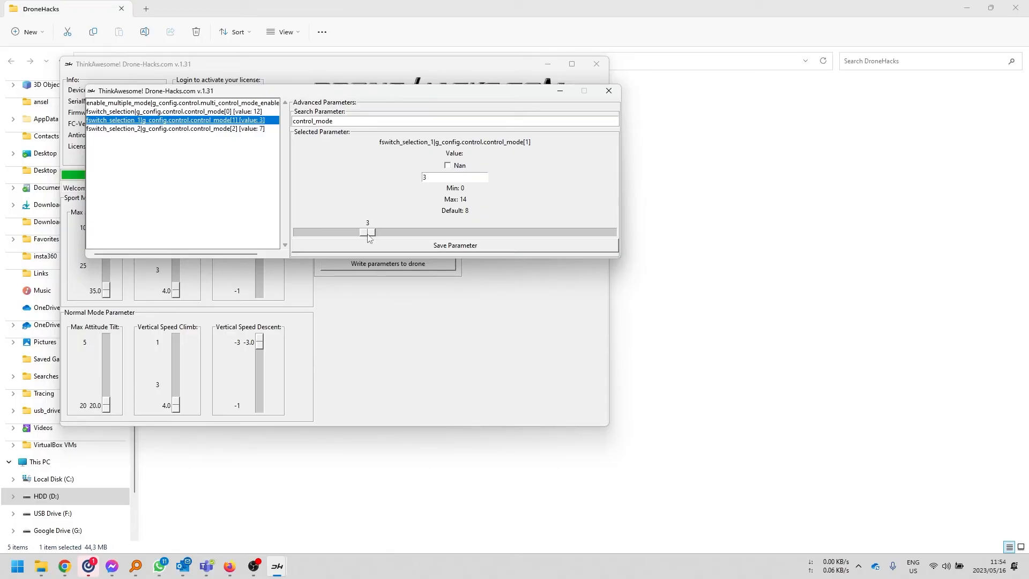
{"action": "left_click_drag", "start_coordinate": [367, 231], "coordinate": [381, 231]}
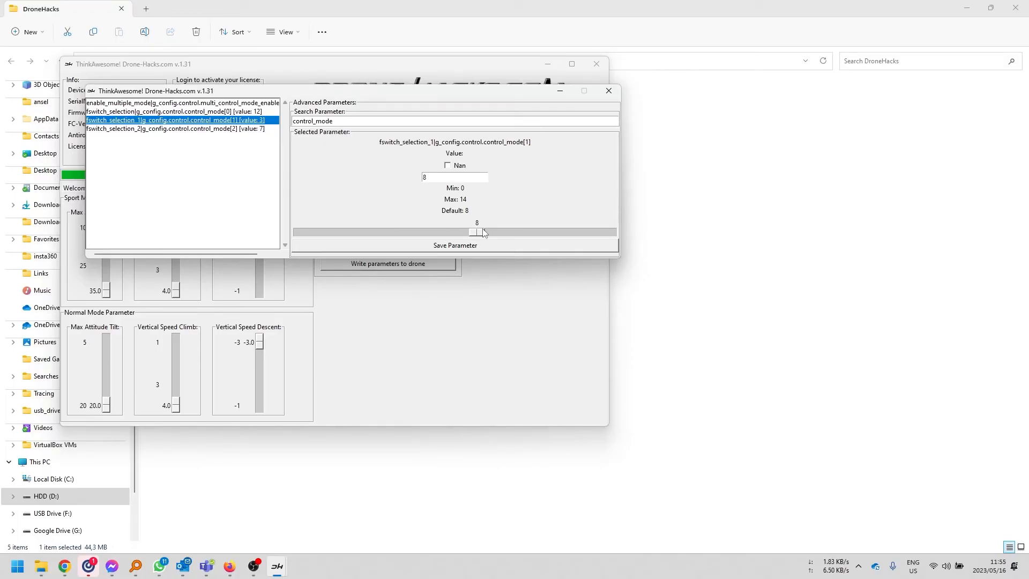
{"action": "mouse_move", "coordinate": [459, 324]}
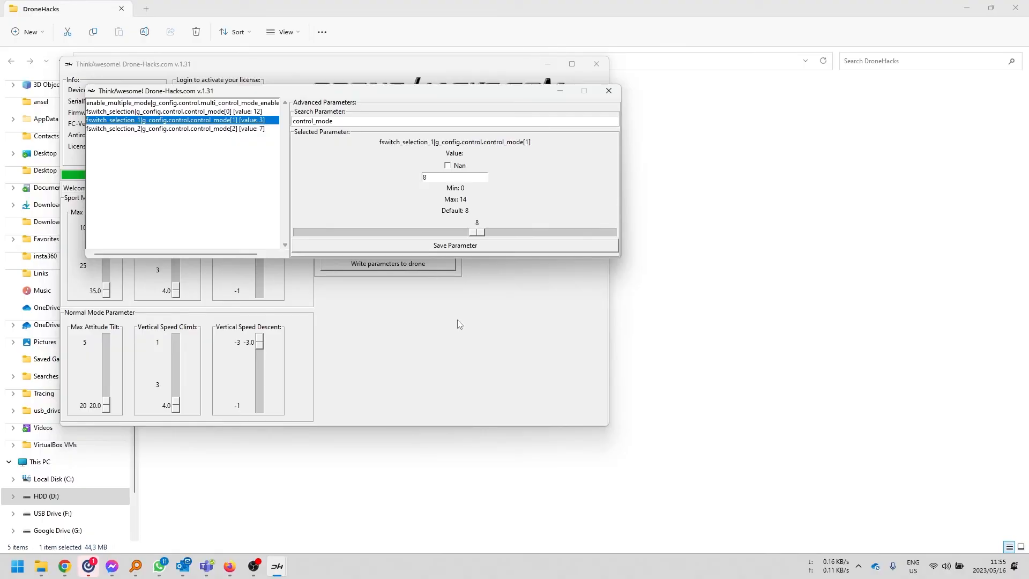
Write the changed parameters to the drone, then restore its default parameter values
{"action": "left_click", "coordinate": [607, 90]}
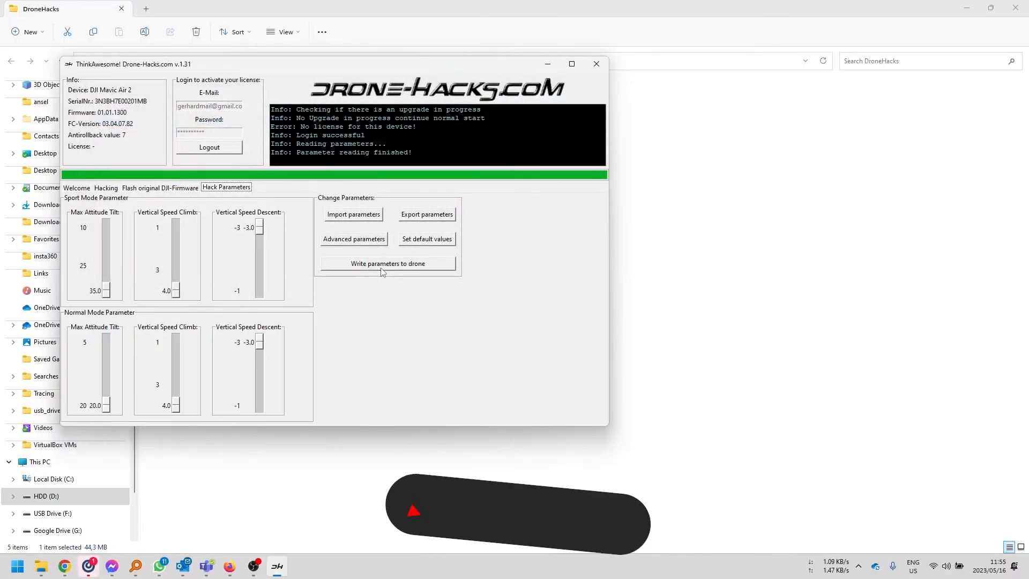
{"action": "left_click", "coordinate": [387, 264]}
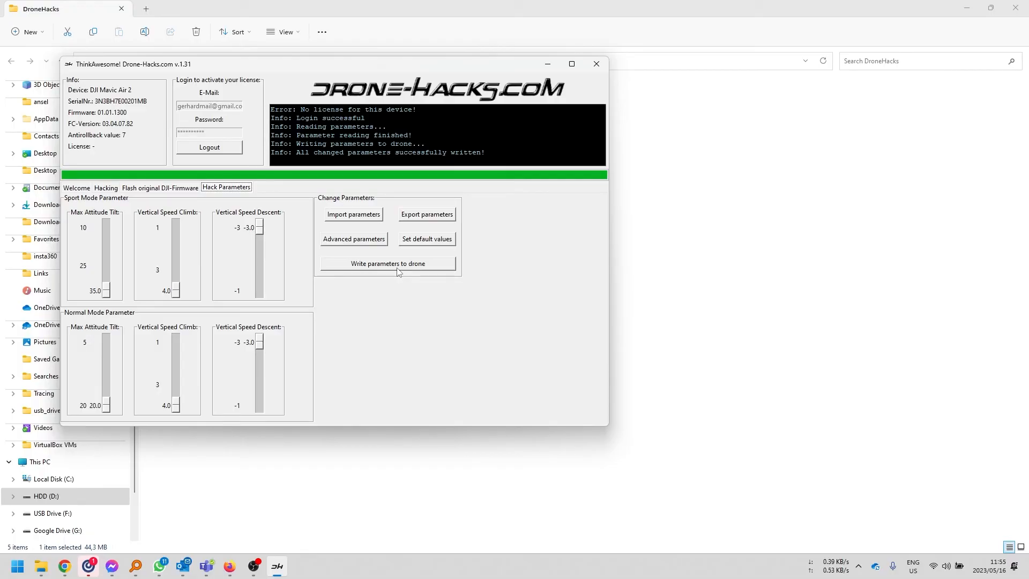
{"action": "mouse_move", "coordinate": [404, 271]}
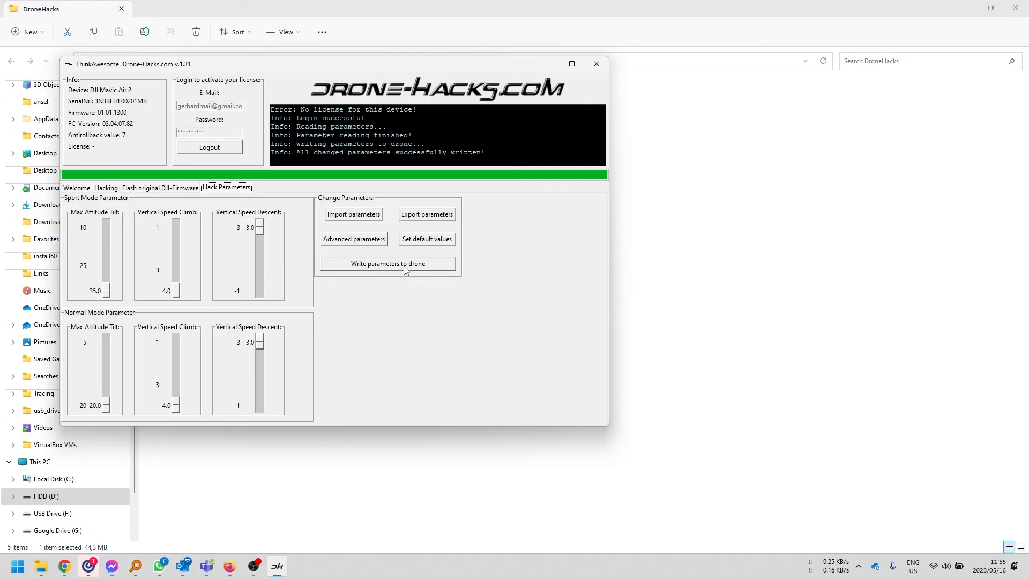
{"action": "left_click", "coordinate": [425, 238]}
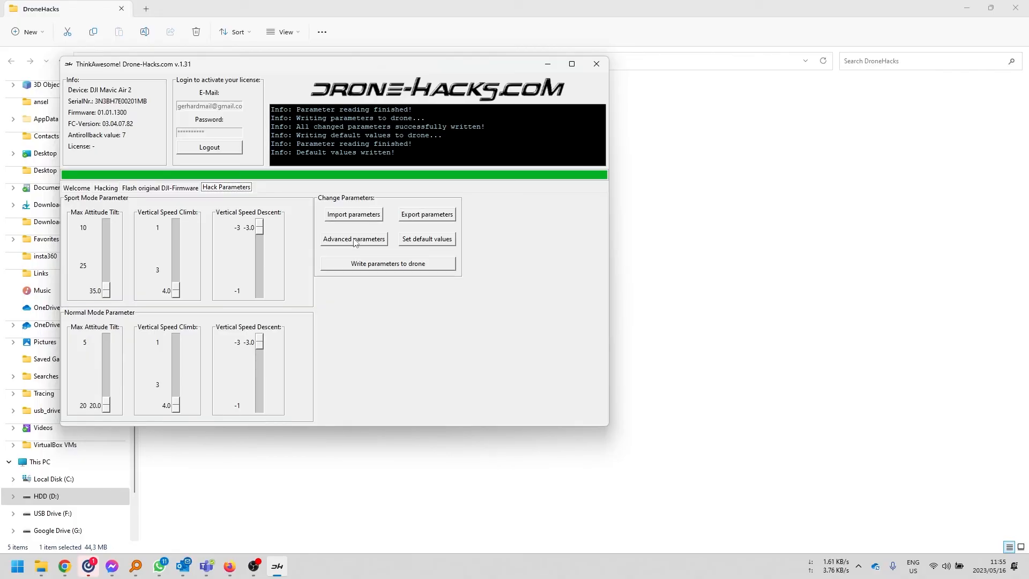
Confirm control_mode[1] is 3 in Advanced Parameters and write the parameters to the drone
{"action": "left_click", "coordinate": [352, 239]}
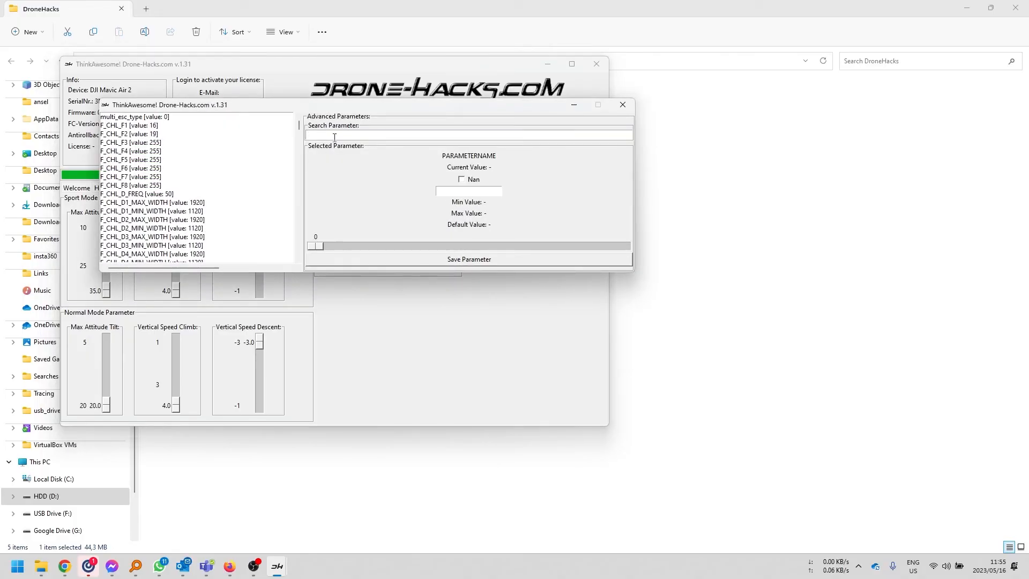
{"action": "type", "text": "control"}
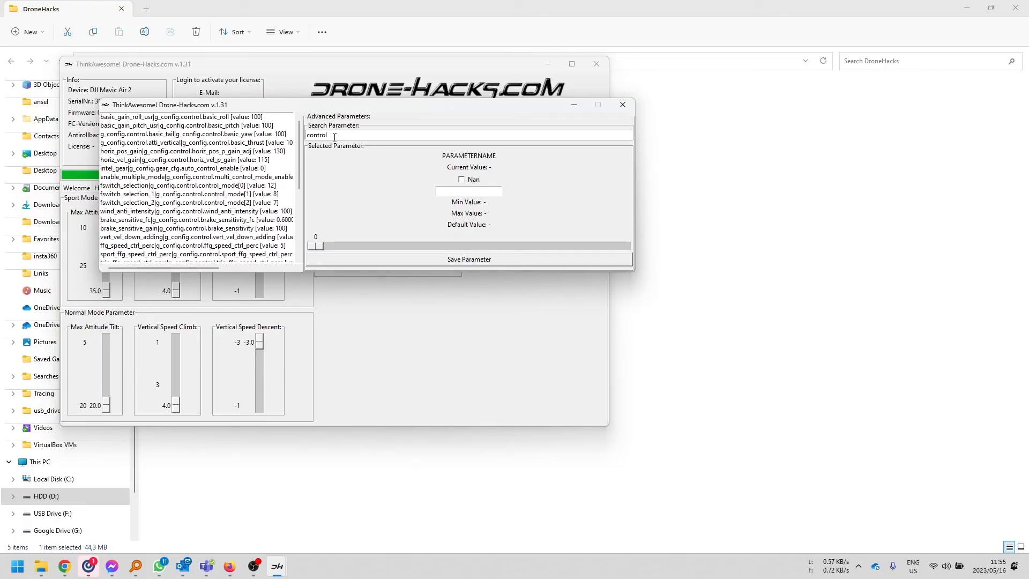
{"action": "type", "text": ".cntr"}
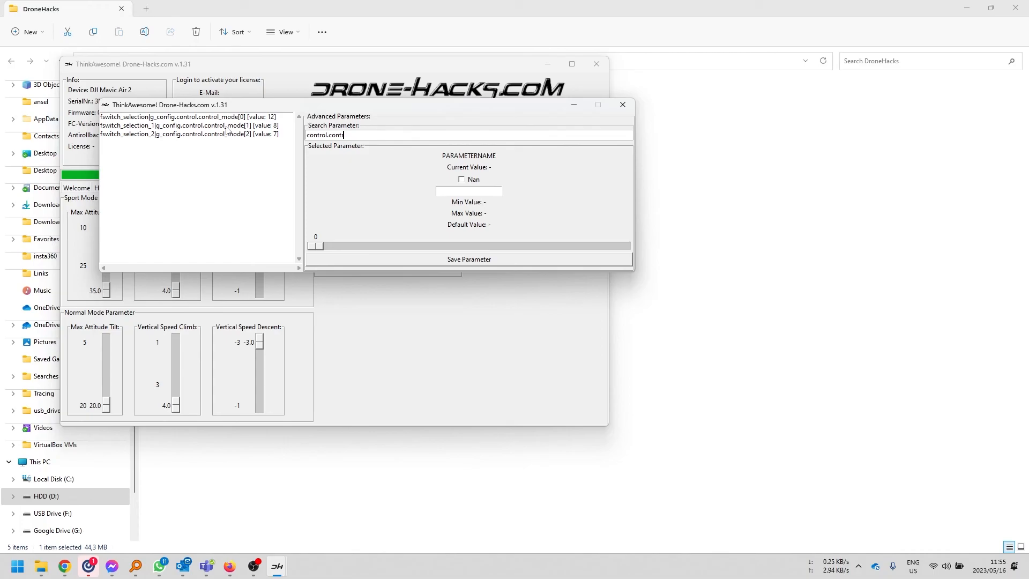
{"action": "left_click", "coordinate": [191, 125]}
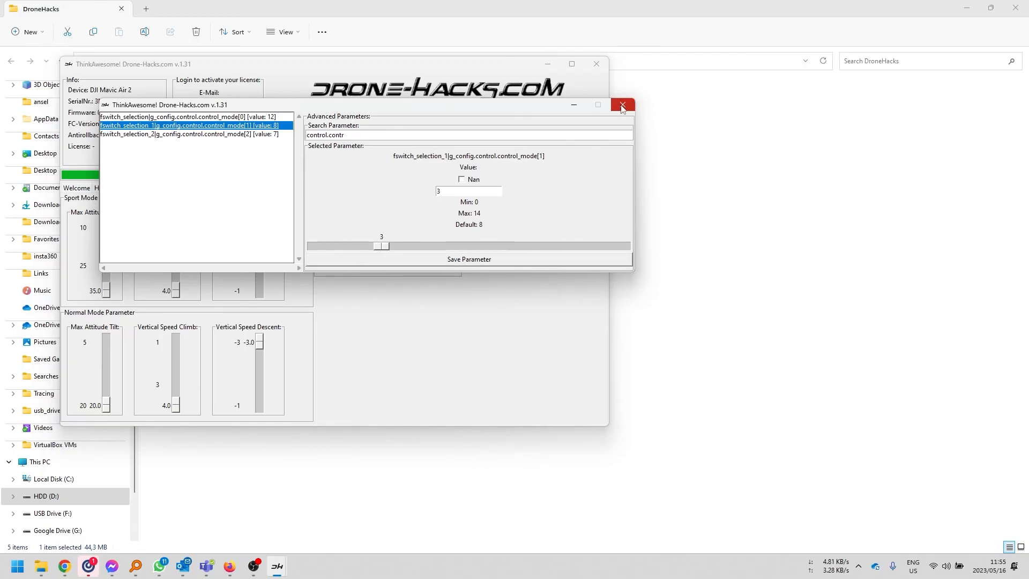
{"action": "left_click", "coordinate": [621, 106]}
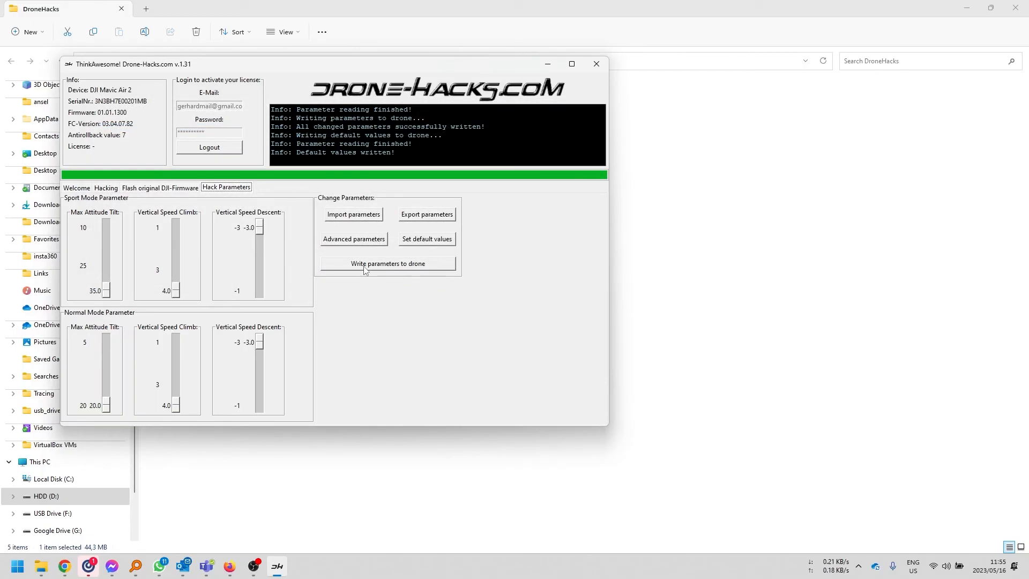
{"action": "left_click", "coordinate": [388, 264]}
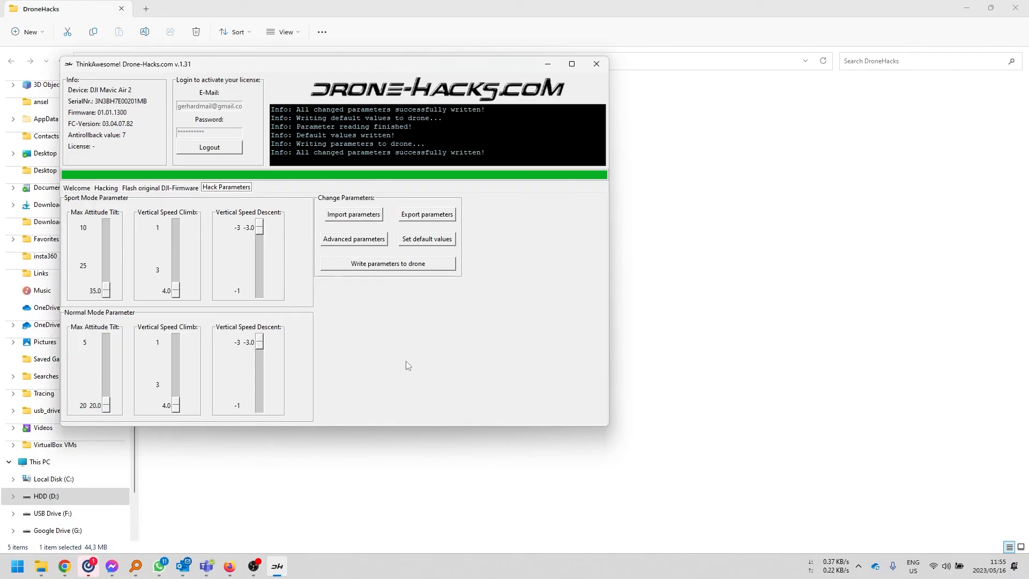
{"action": "mouse_move", "coordinate": [353, 239]}
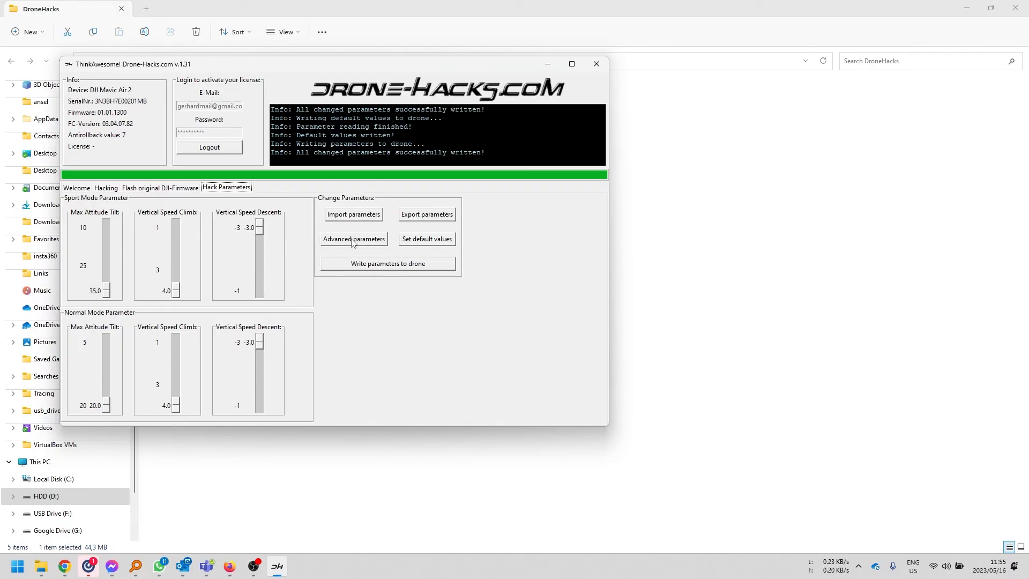
{"action": "left_click", "coordinate": [352, 237]}
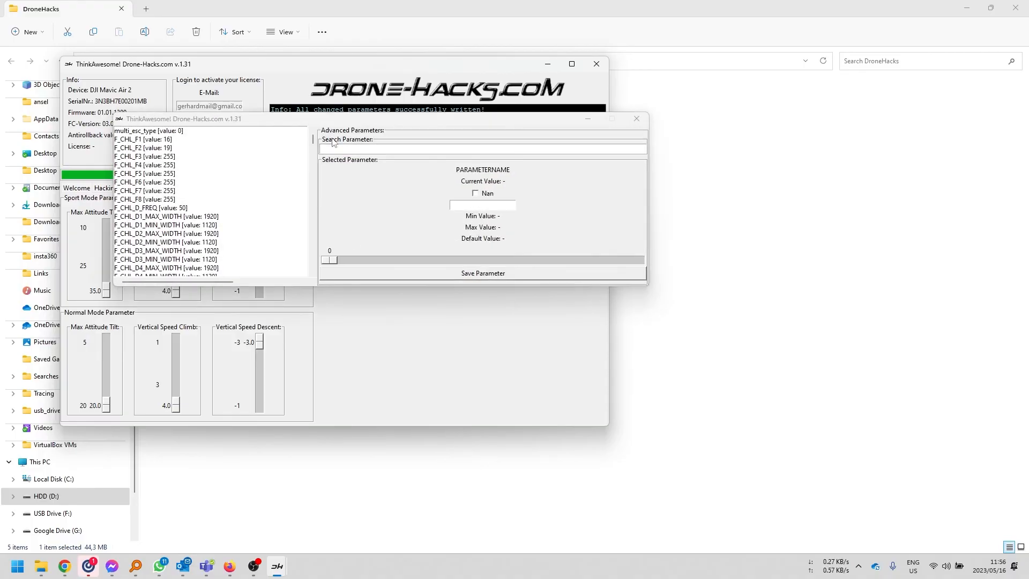
{"action": "type", "text": "c"}
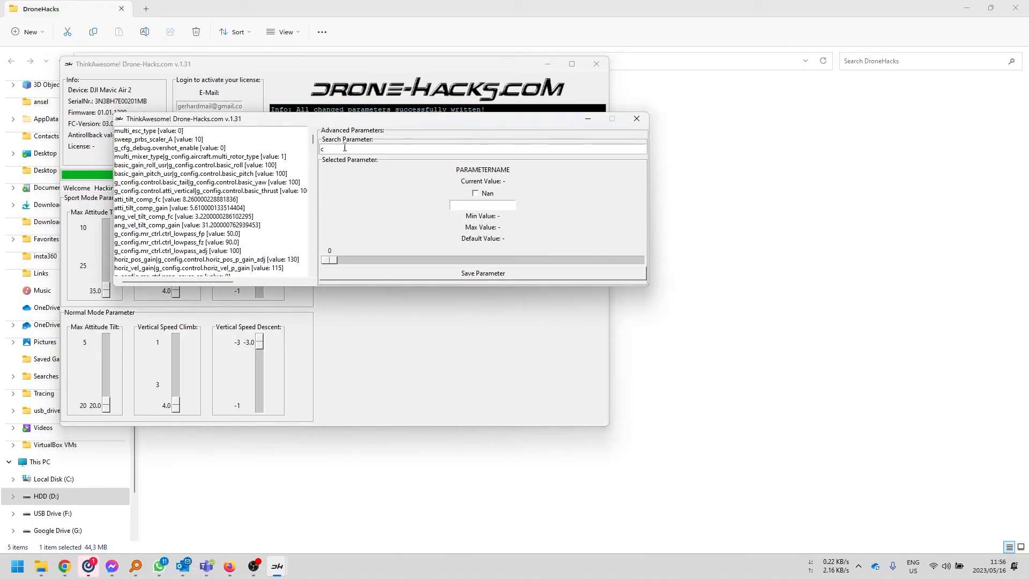
{"action": "type", "text": "ontro."}
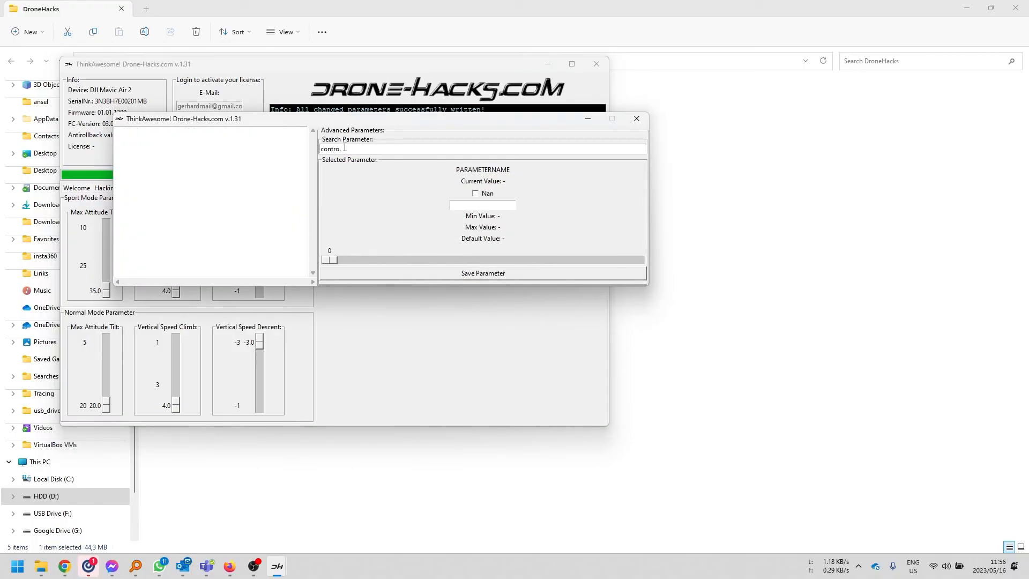
{"action": "type", "text": "l"}
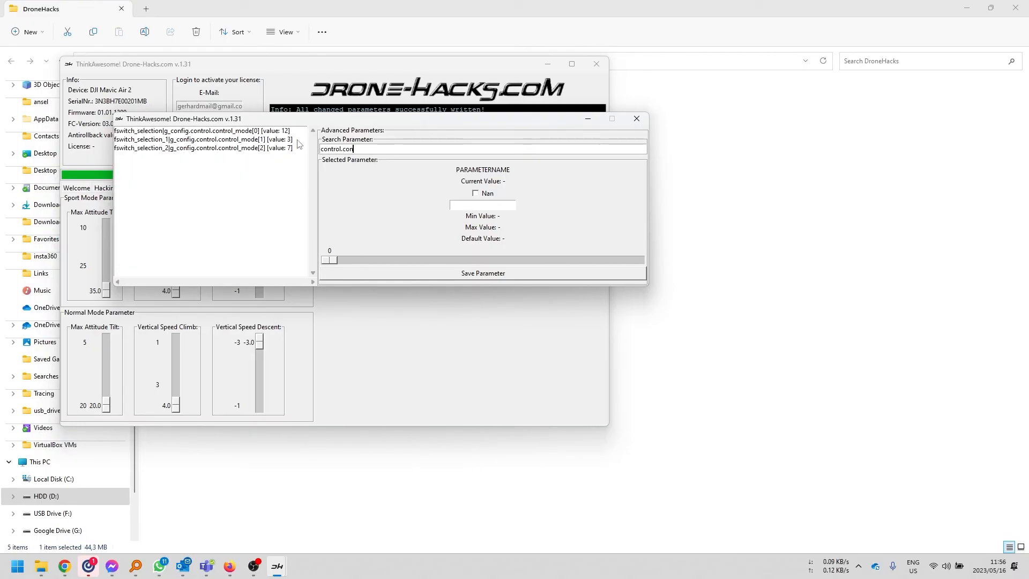
{"action": "mouse_move", "coordinate": [295, 145]}
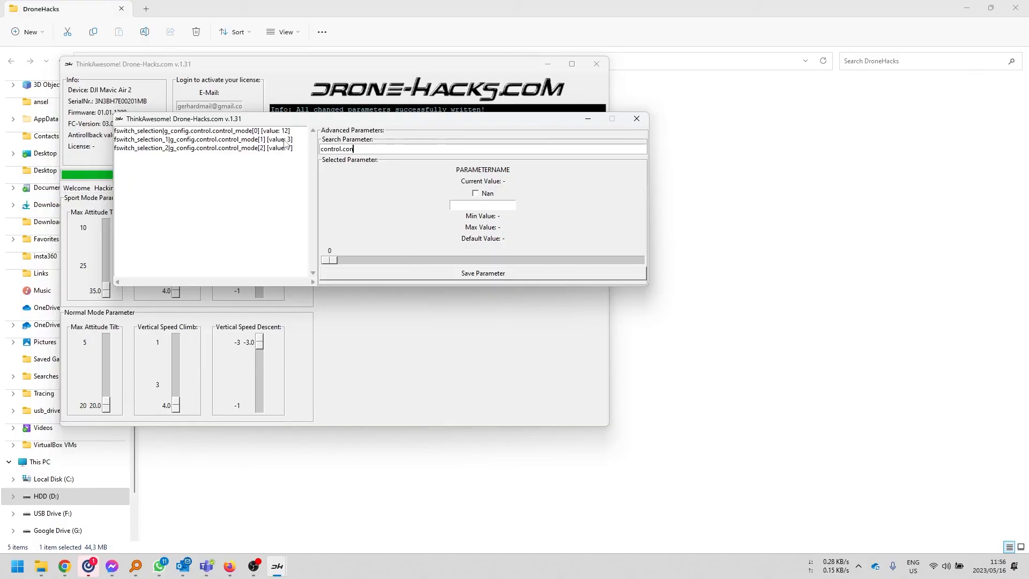
{"action": "left_click", "coordinate": [203, 139]}
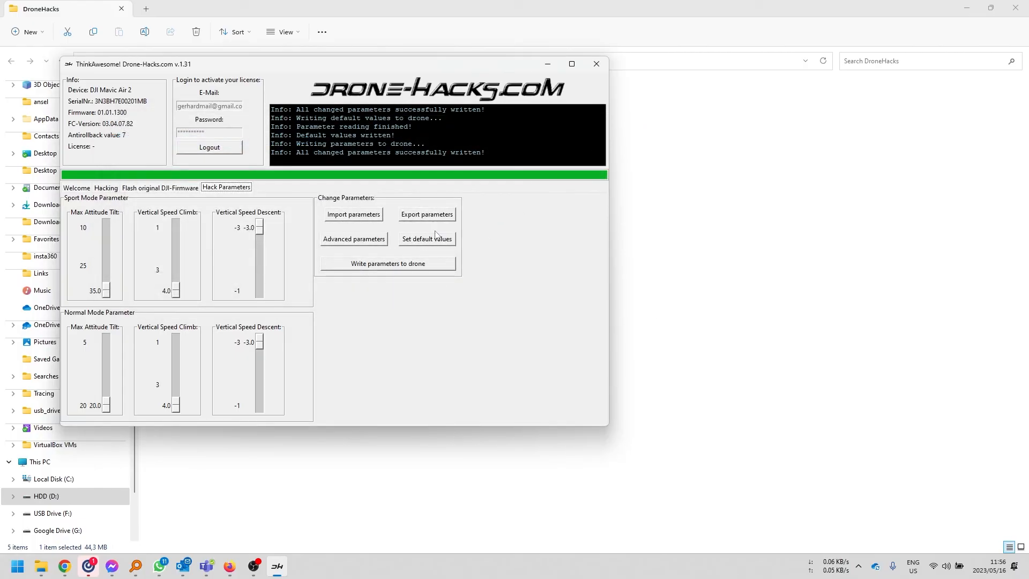
{"action": "mouse_move", "coordinate": [407, 267]}
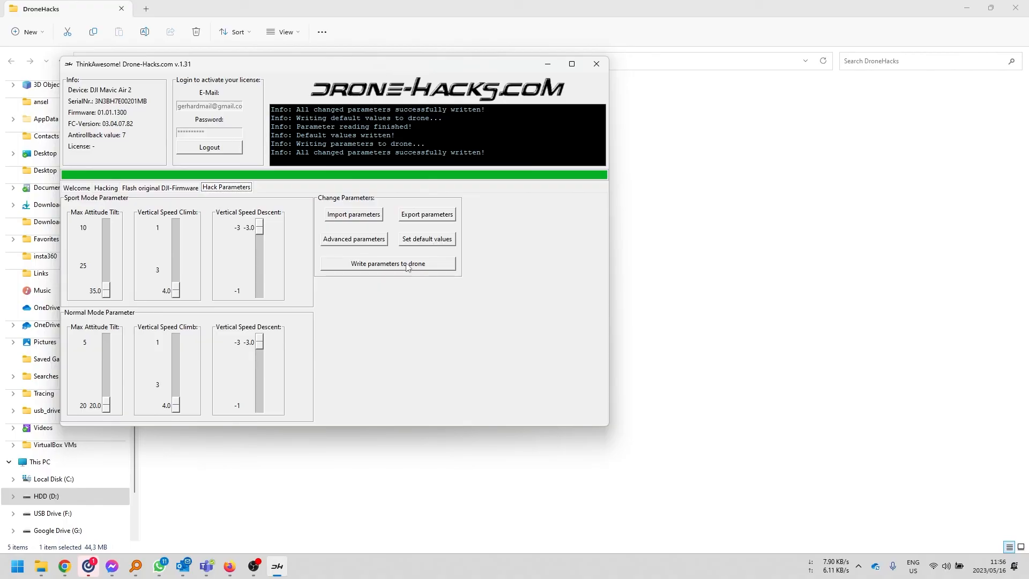
Write the changed parameters to the Mavic Air 2 once more, confirming success in the log
{"action": "left_click", "coordinate": [387, 264]}
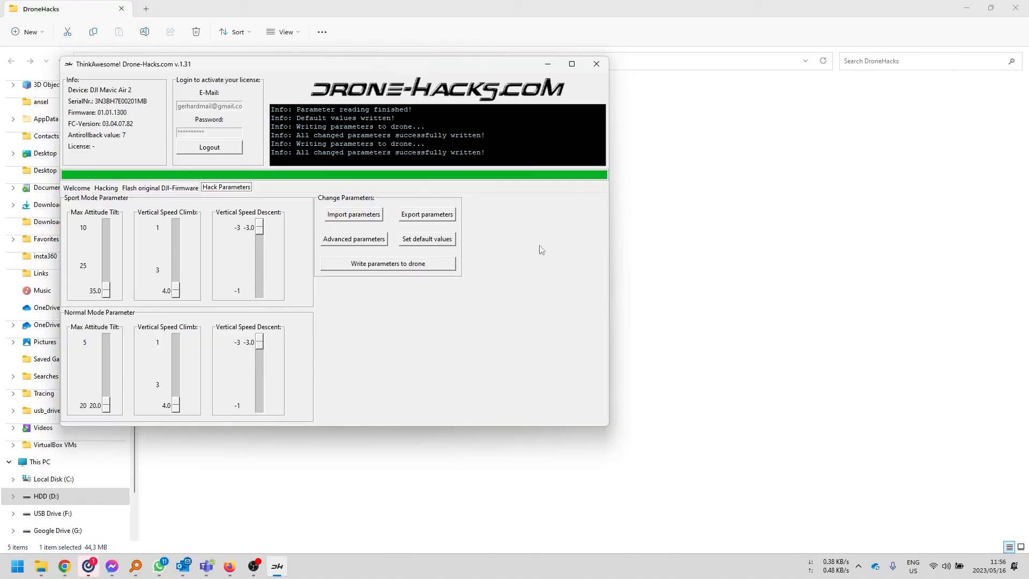